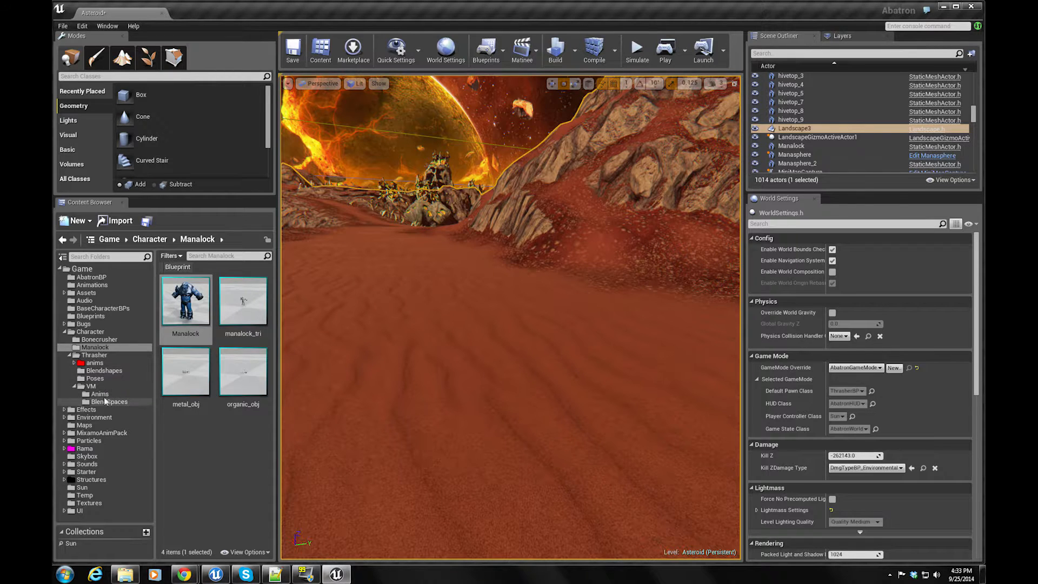
Load AnimBPThrasher from the Thrasher folder, break the Lean Blend alpha wire and recompile
{"action": "left_click", "coordinate": [94, 355]}
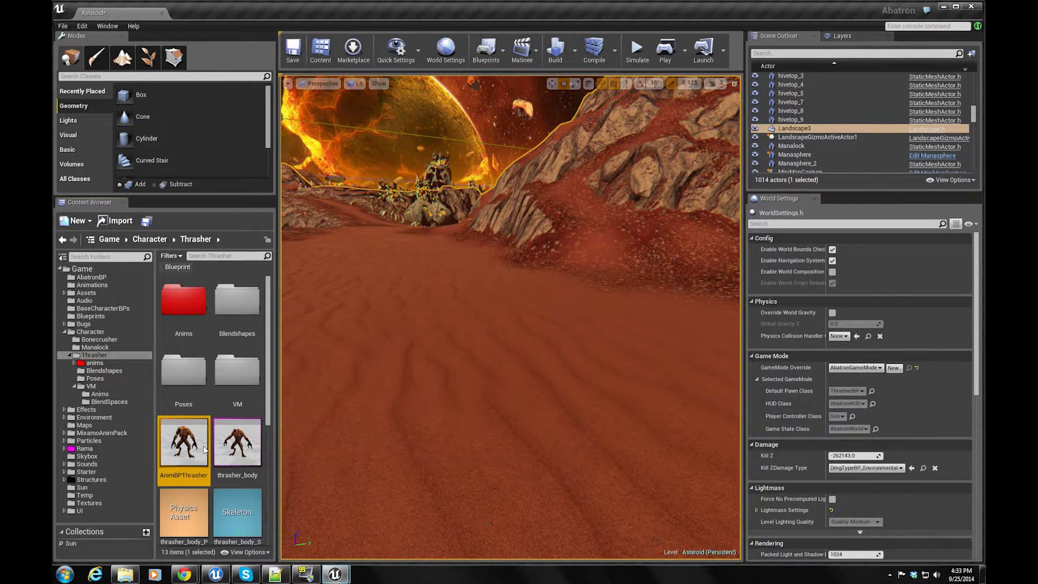
{"action": "double_click", "coordinate": [184, 441]}
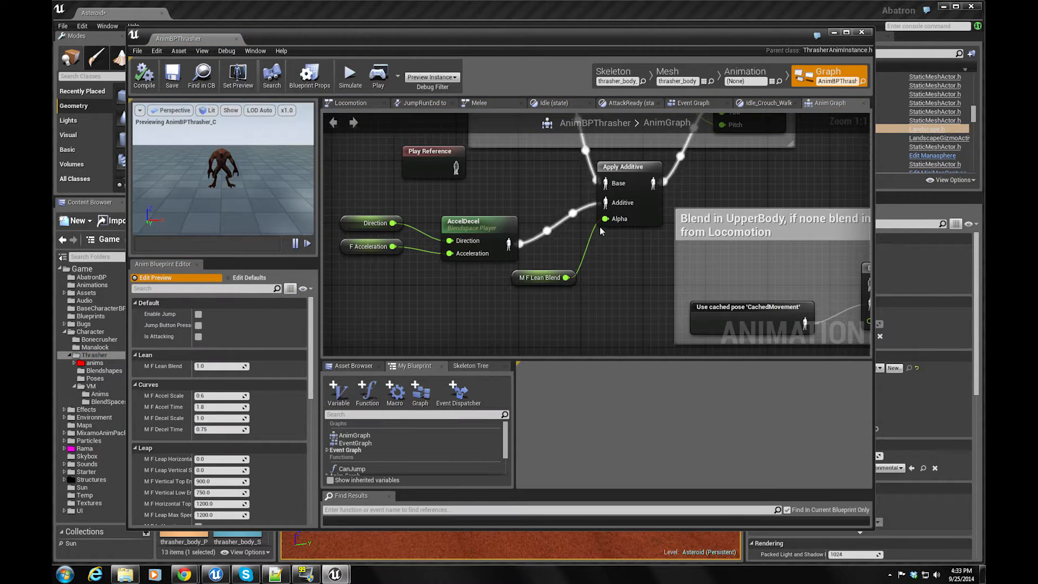
{"action": "left_click", "coordinate": [604, 219]}
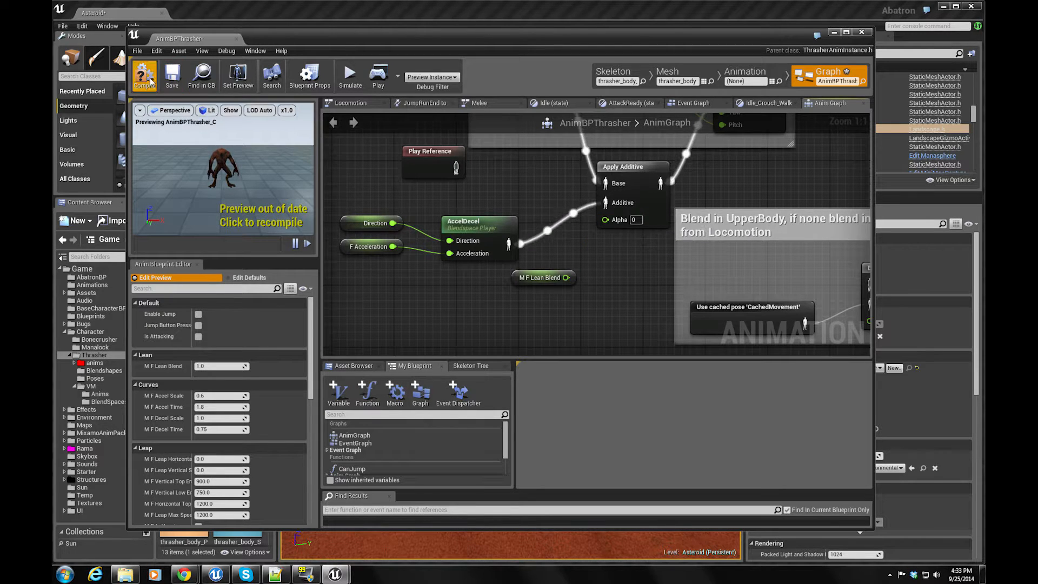
{"action": "left_click", "coordinate": [144, 74]}
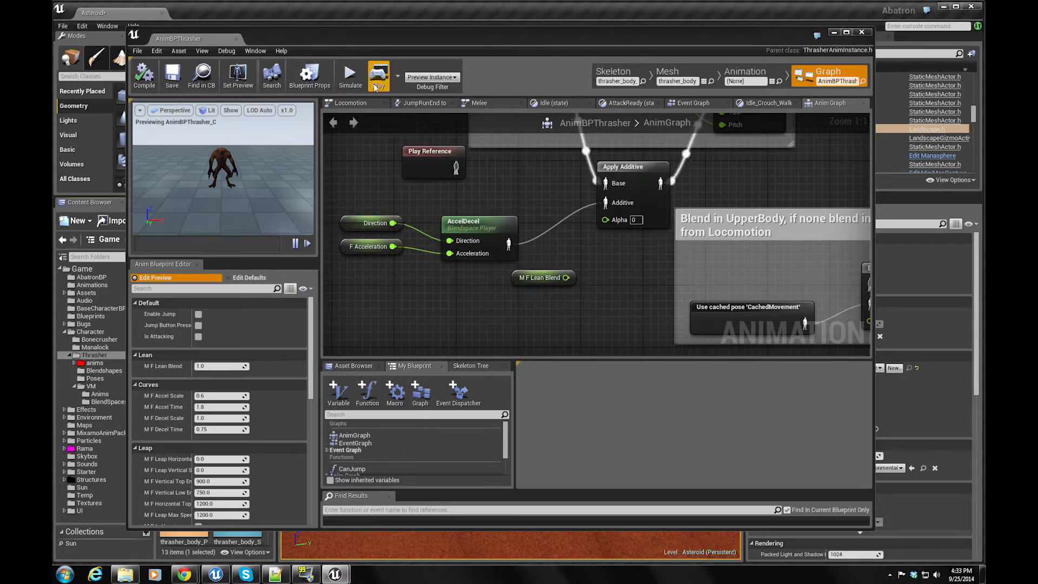
Wire M F Lean Blend back into the Apply Additive node's Alpha input
{"action": "left_click", "coordinate": [378, 75]}
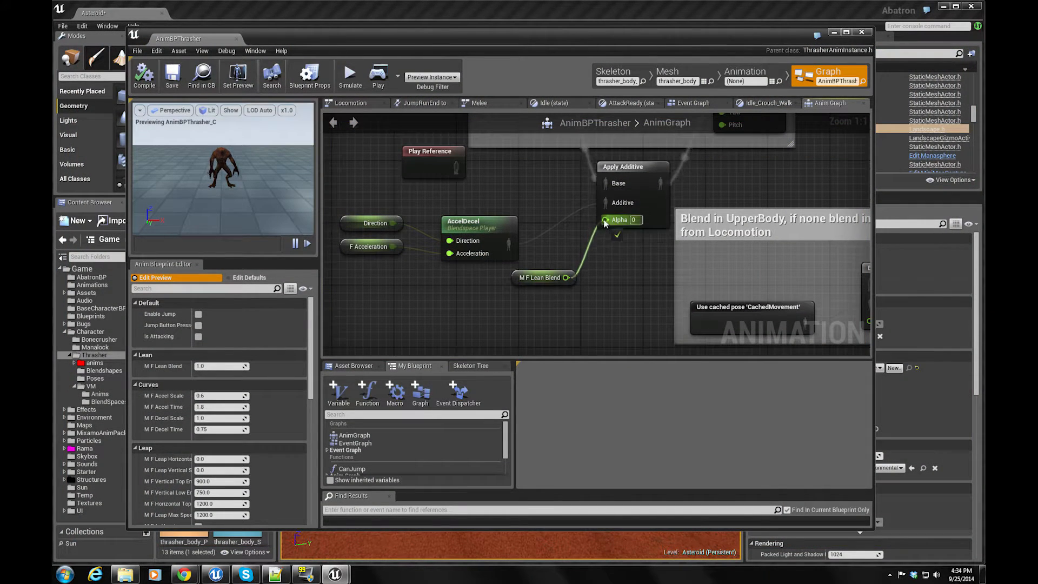
{"action": "left_click", "coordinate": [172, 74]}
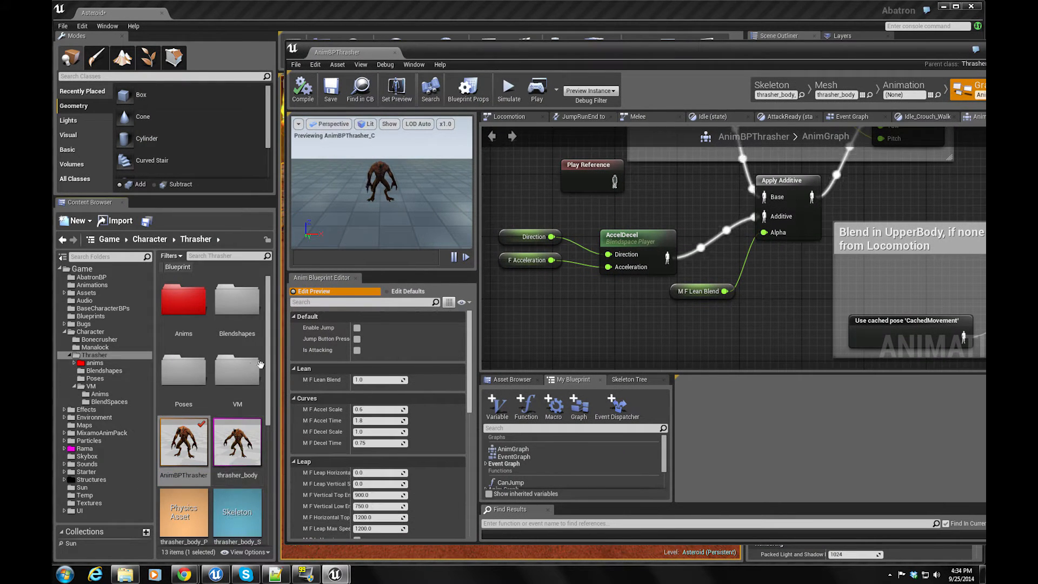
Inspect the oscillating SpringDampen1 float curve from the Blendshapes folder, then close it
{"action": "scroll", "scroll_direction": "down", "scroll_amount": 3}
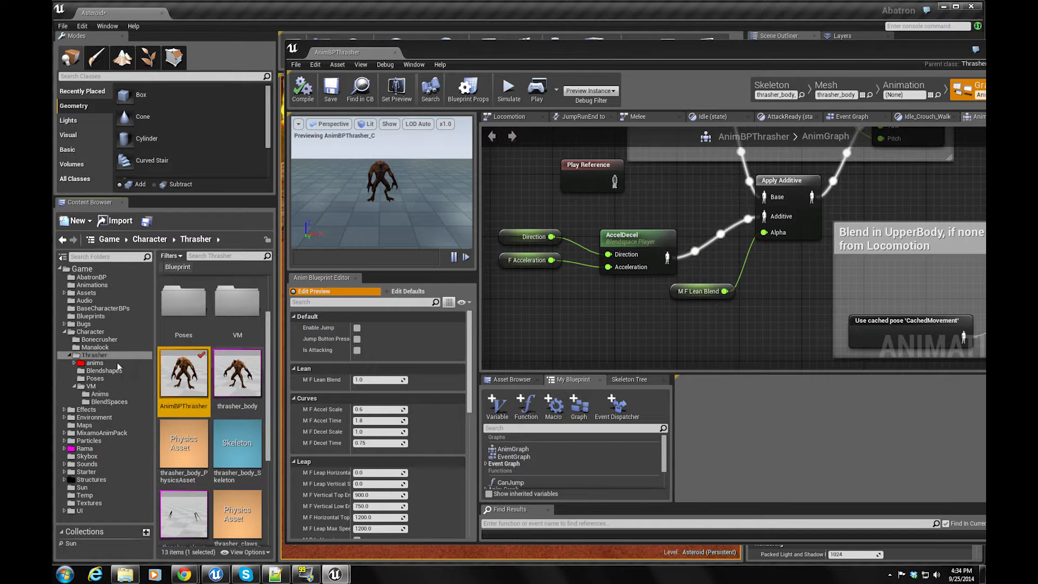
{"action": "left_click", "coordinate": [104, 370]}
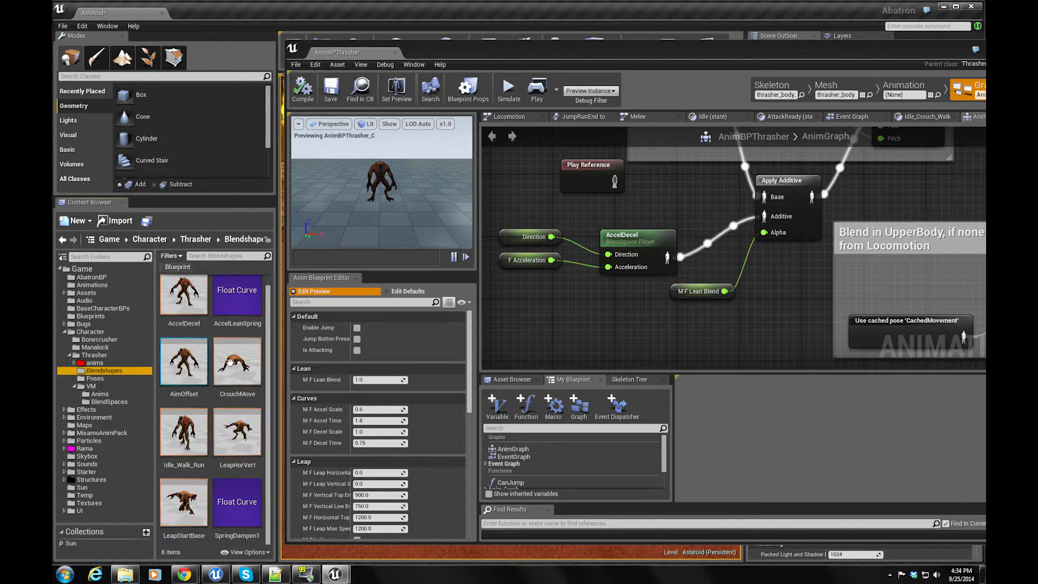
{"action": "double_click", "coordinate": [237, 501]}
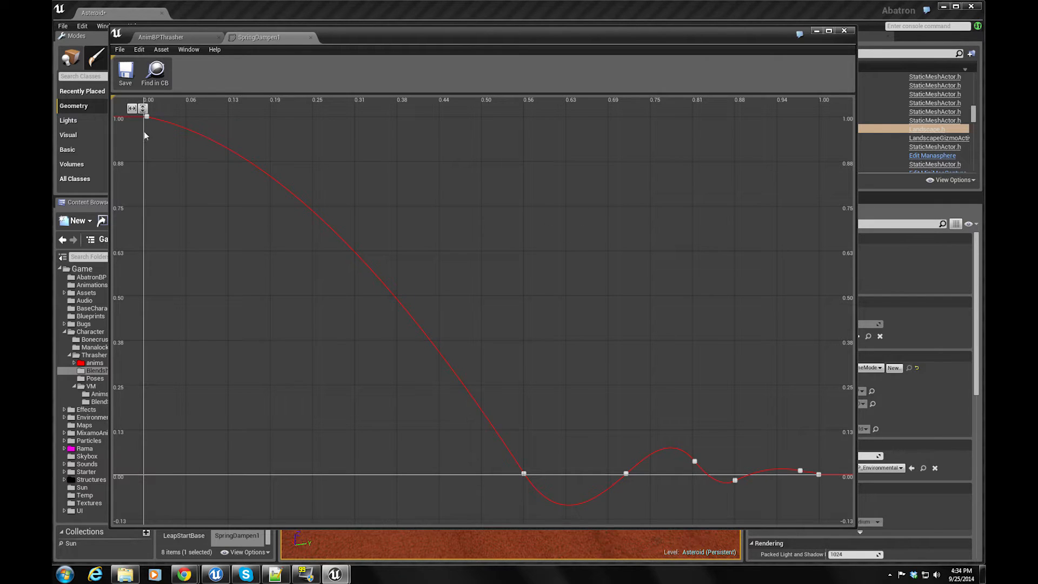
{"action": "mouse_move", "coordinate": [154, 130]}
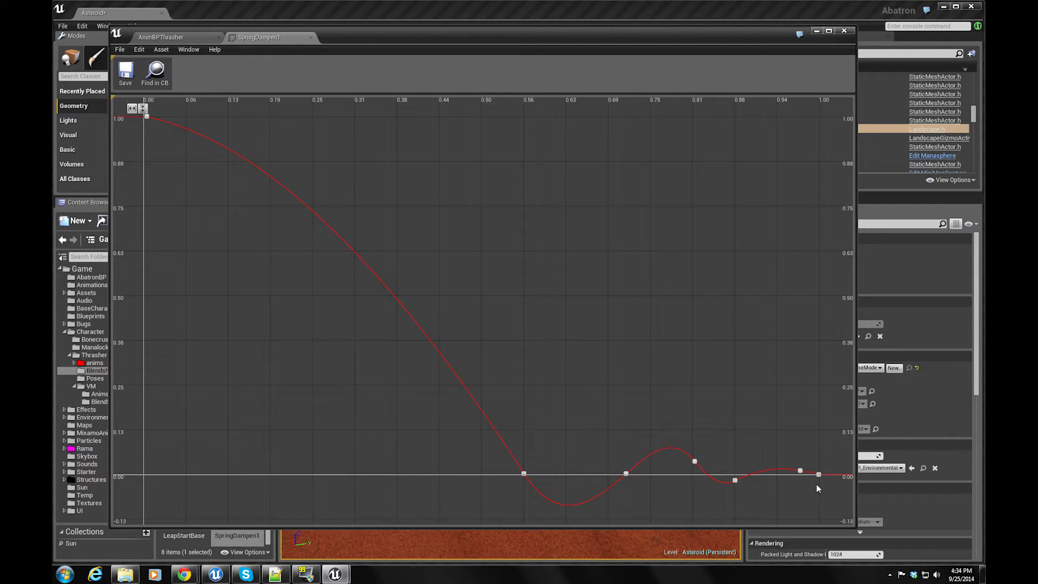
{"action": "mouse_move", "coordinate": [375, 297]}
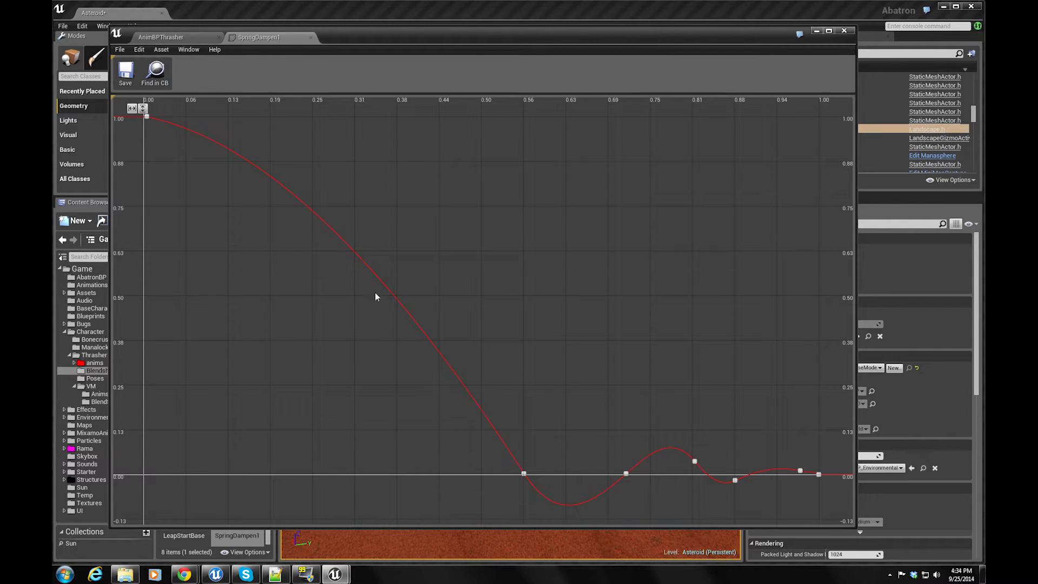
{"action": "mouse_move", "coordinate": [749, 456]}
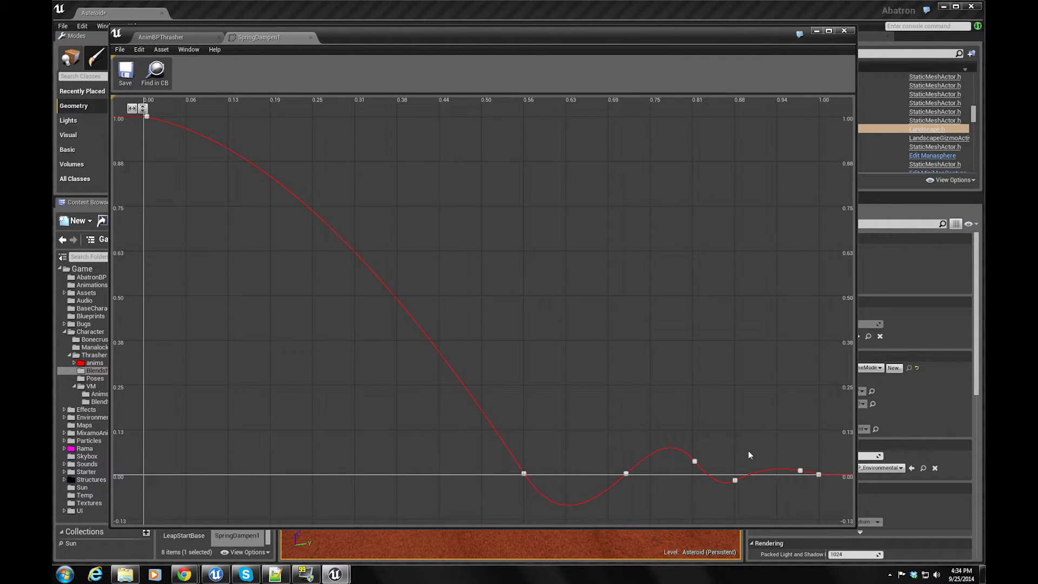
{"action": "mouse_move", "coordinate": [689, 305]}
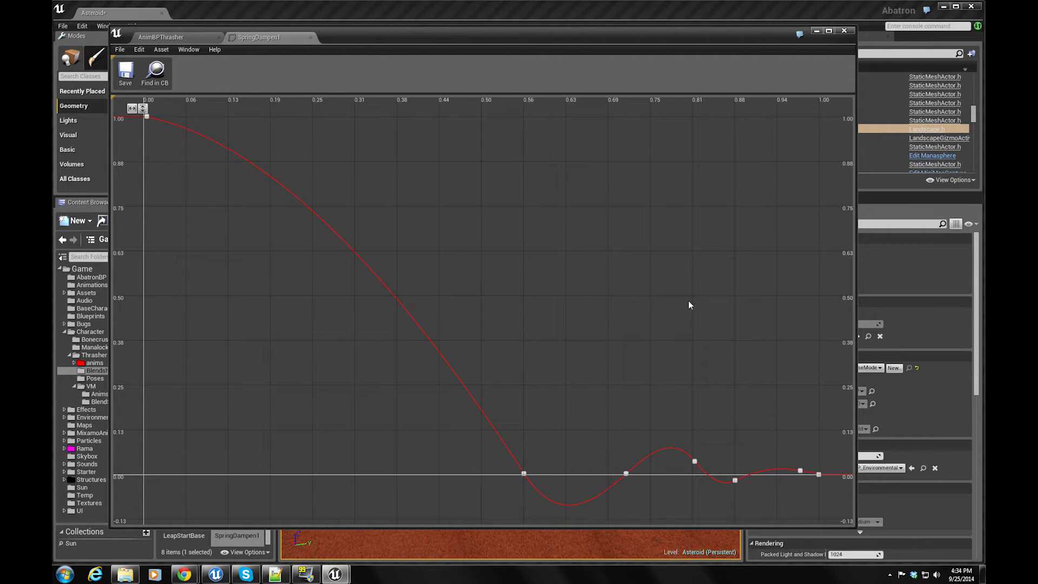
{"action": "mouse_move", "coordinate": [651, 276]}
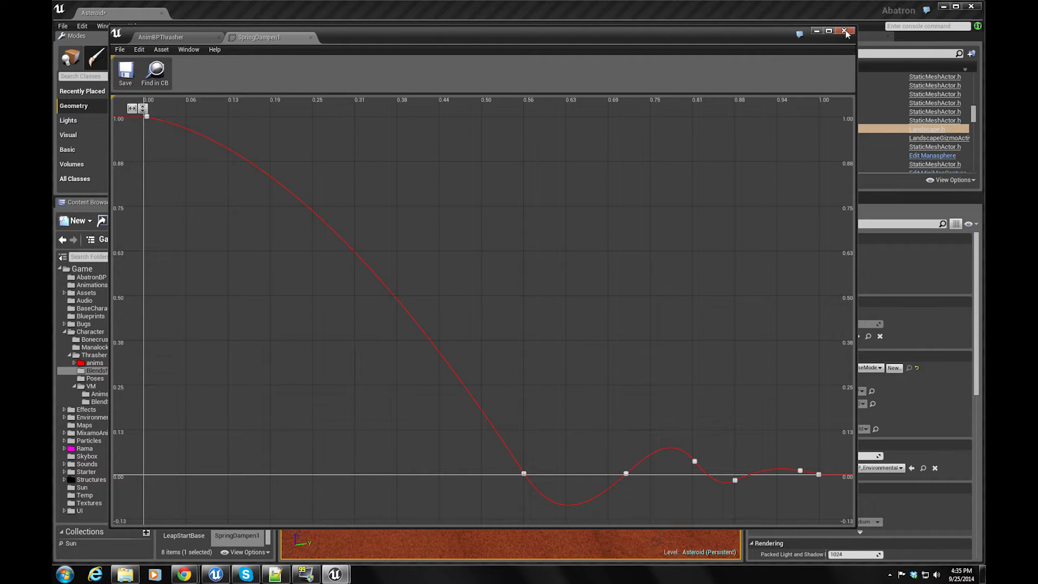
{"action": "mouse_move", "coordinate": [846, 35]}
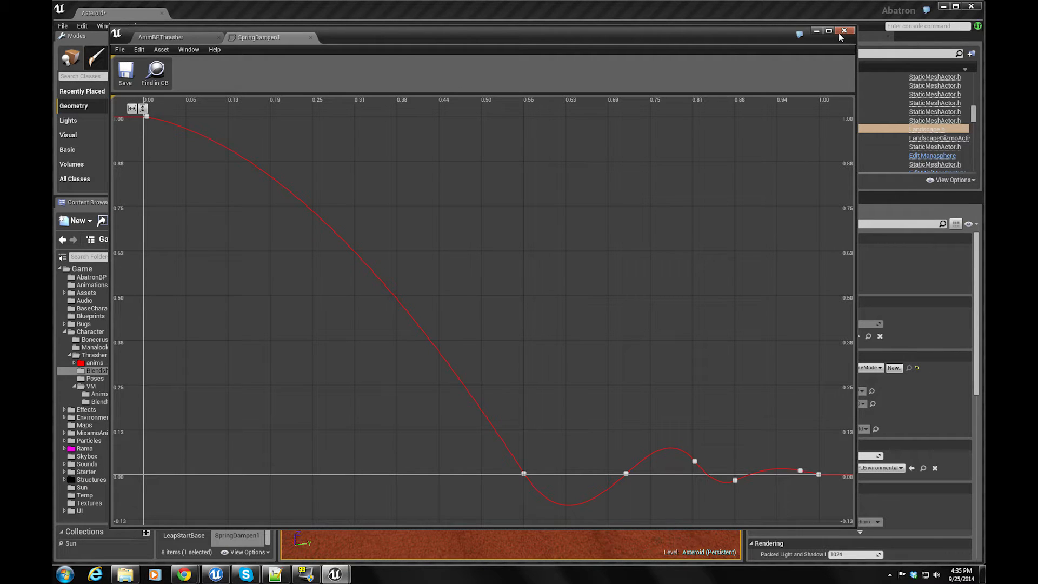
{"action": "left_click", "coordinate": [845, 30]}
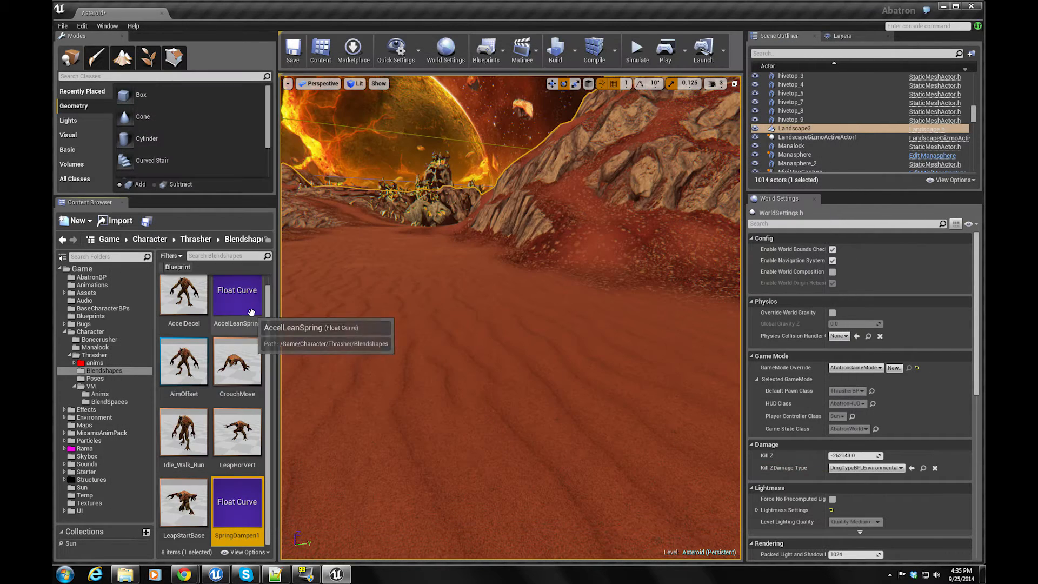
Inspect the AccelLeanSpring curve's smooth fall from 1 to 0, then close it
{"action": "double_click", "coordinate": [237, 294]}
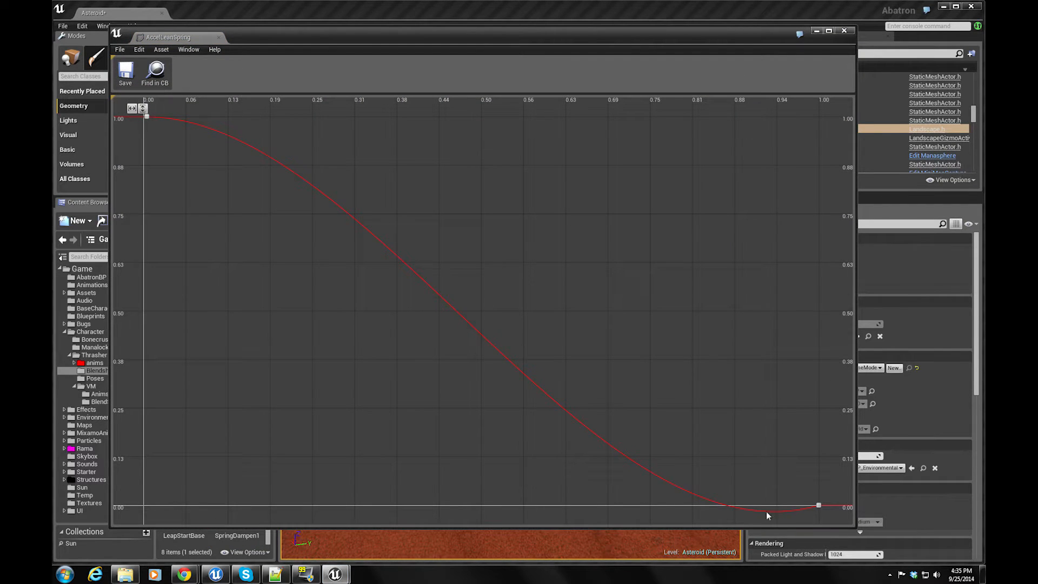
{"action": "mouse_move", "coordinate": [872, 35]}
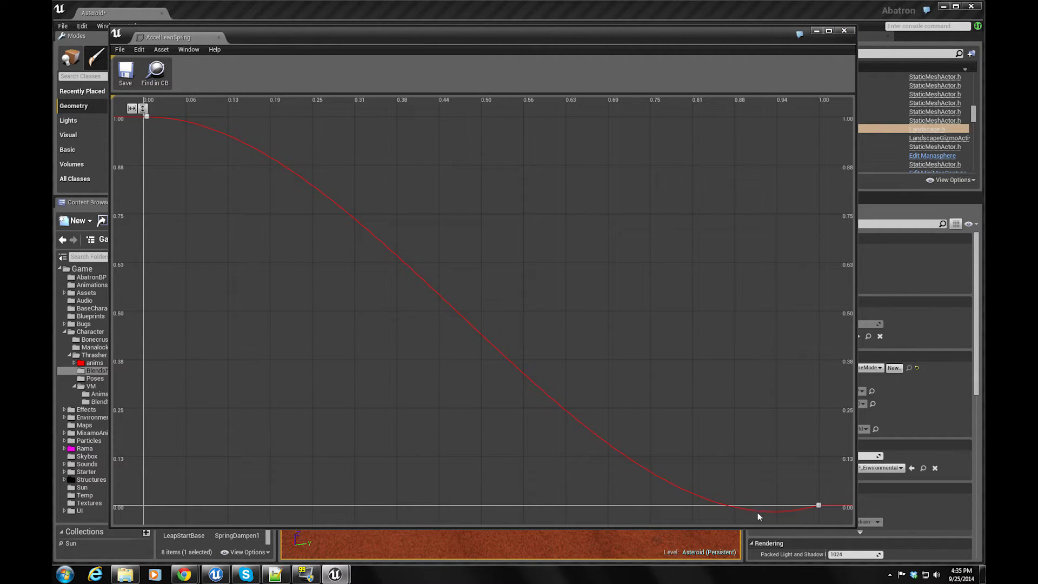
{"action": "mouse_move", "coordinate": [854, 43]}
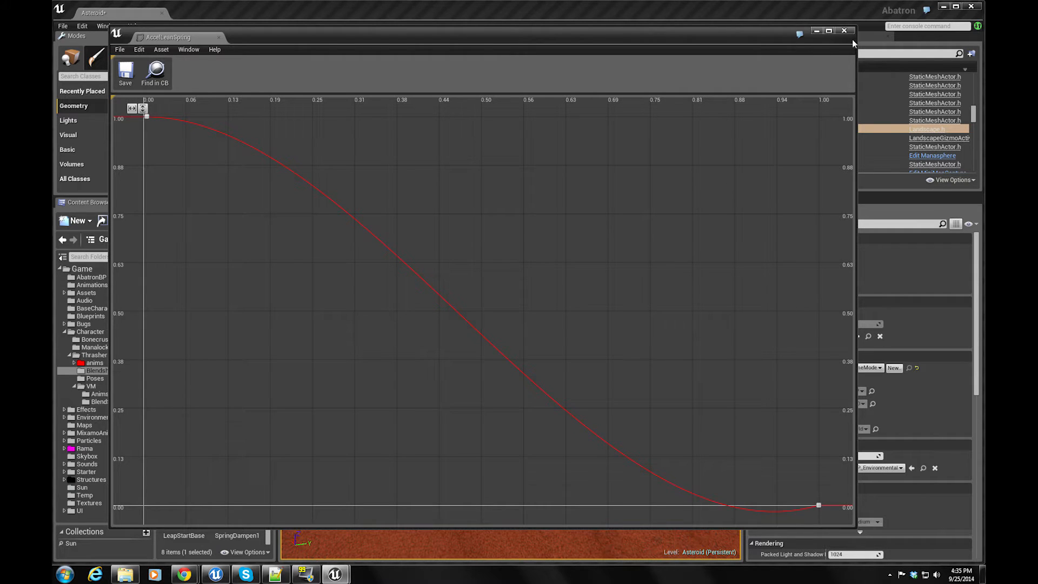
{"action": "left_click", "coordinate": [844, 31]}
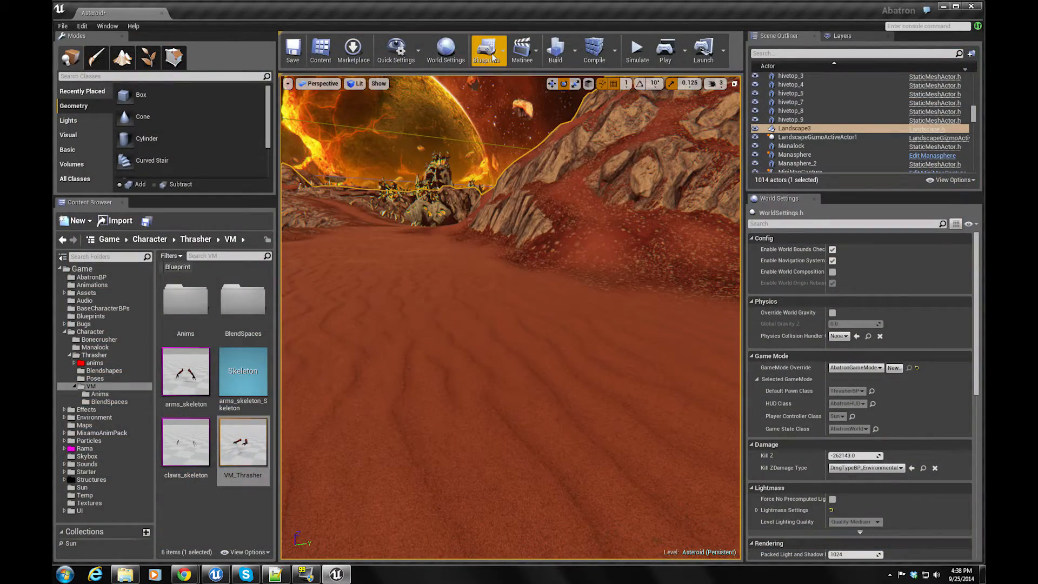
{"action": "left_click", "coordinate": [486, 50]}
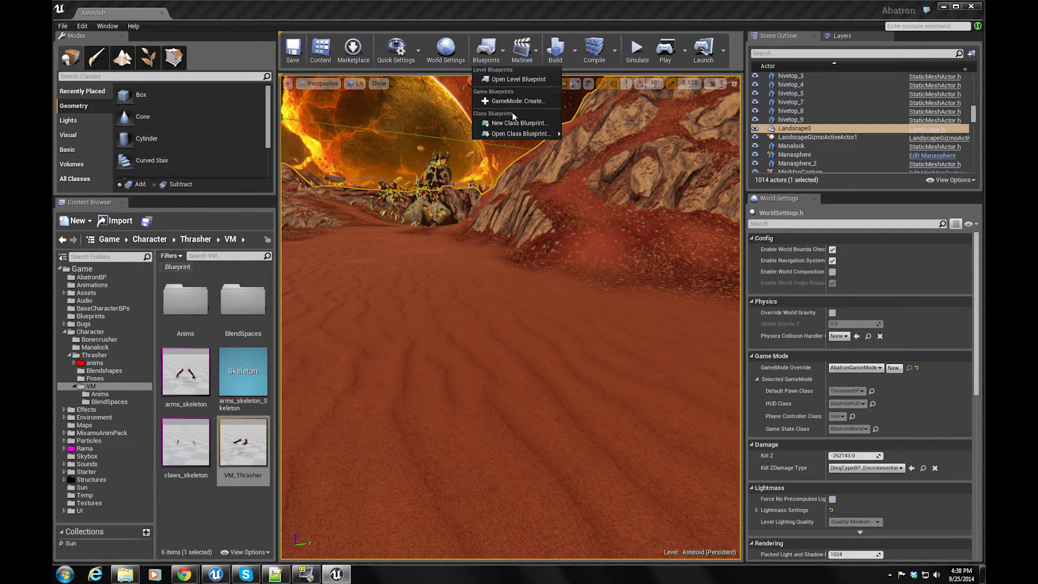
{"action": "left_click", "coordinate": [517, 79]}
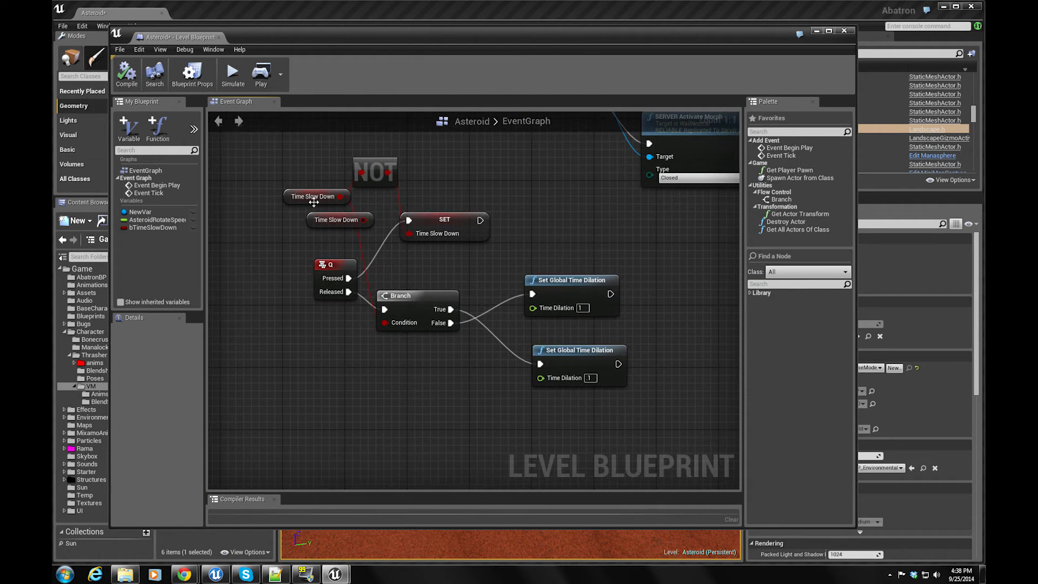
{"action": "mouse_move", "coordinate": [312, 211]}
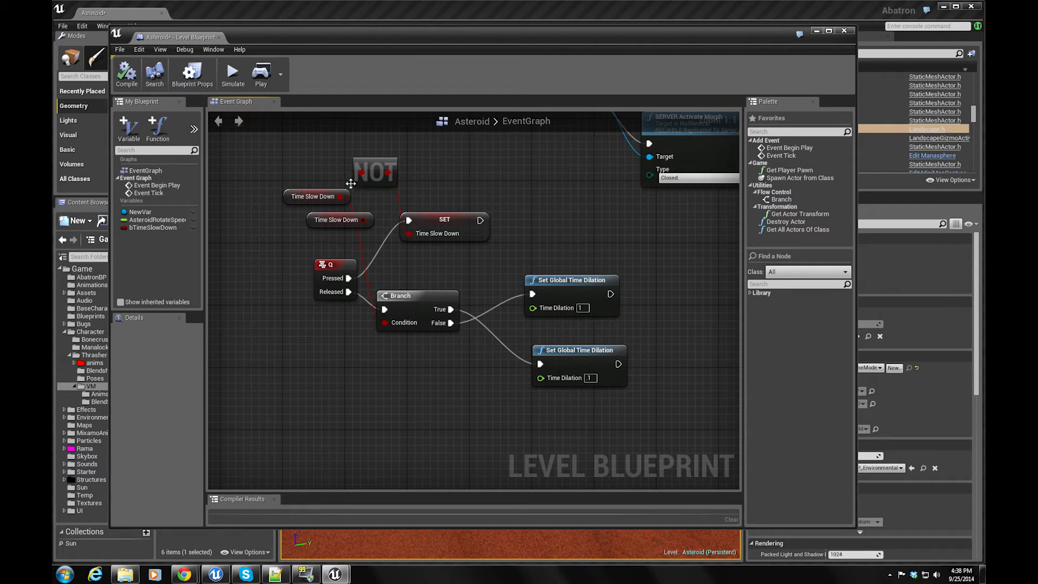
{"action": "mouse_move", "coordinate": [437, 233]}
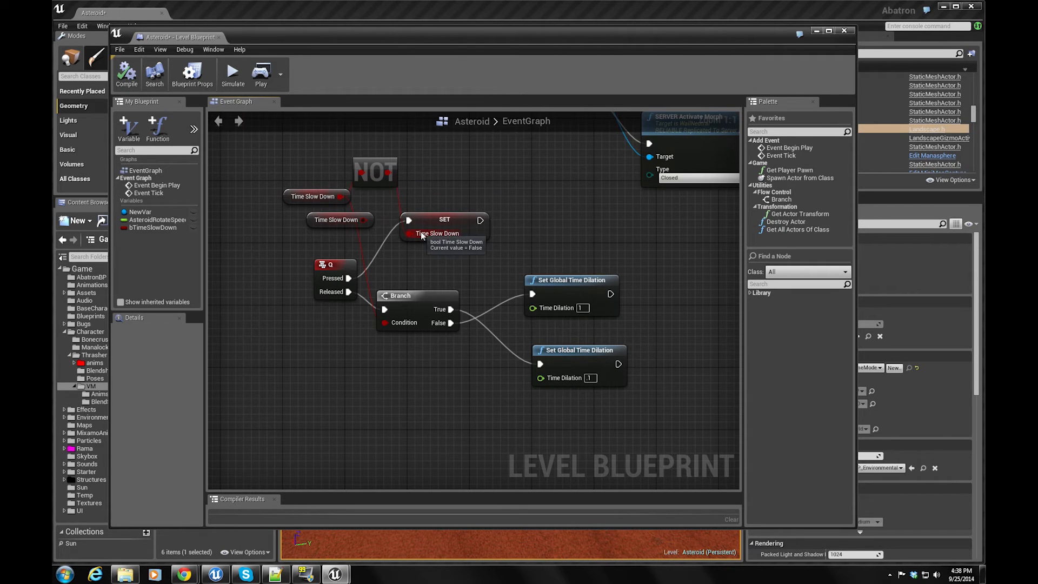
{"action": "mouse_move", "coordinate": [570, 287]}
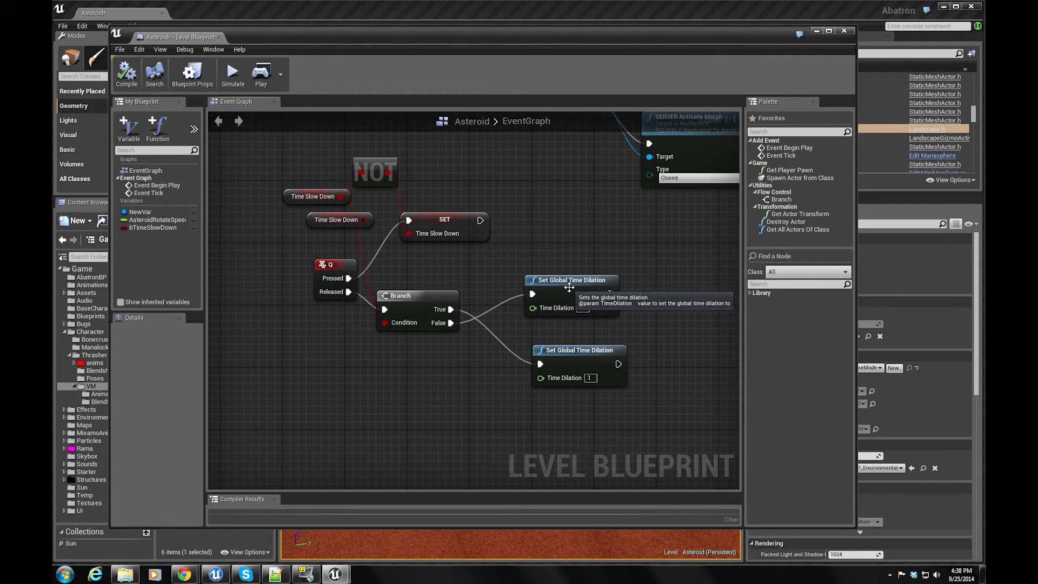
{"action": "mouse_move", "coordinate": [592, 391]}
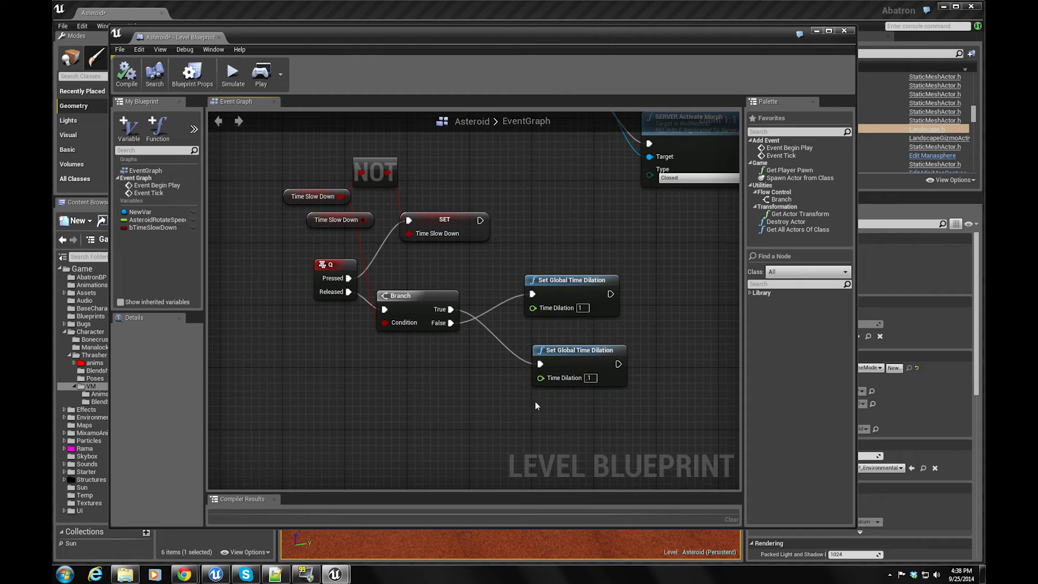
{"action": "mouse_move", "coordinate": [559, 378]}
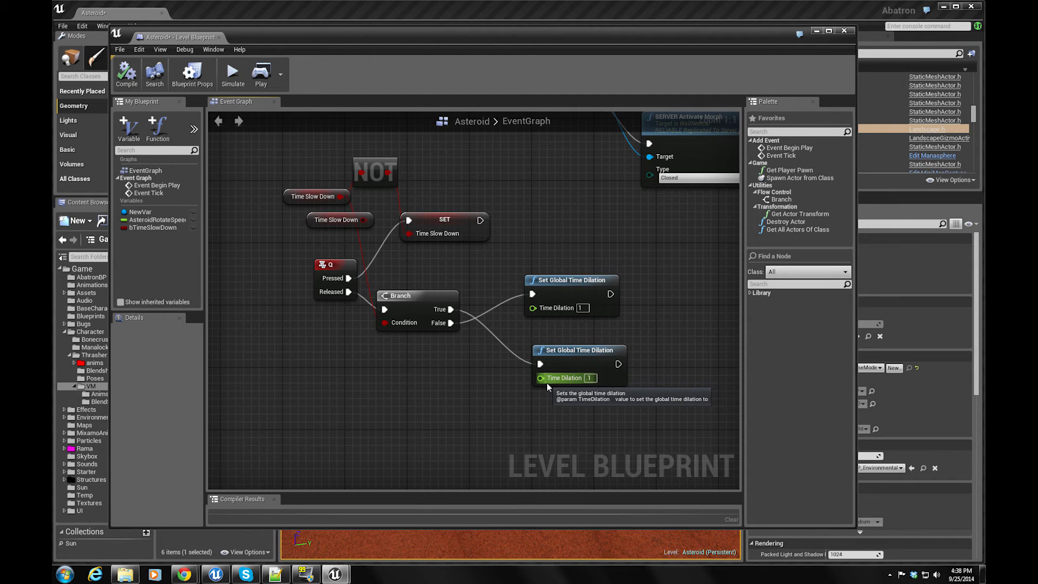
{"action": "mouse_move", "coordinate": [820, 61]}
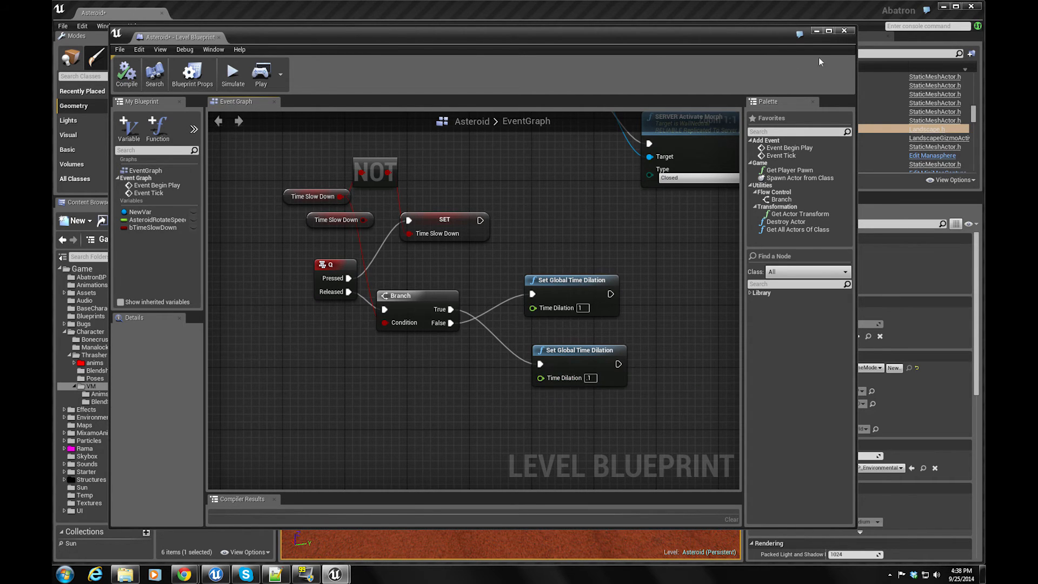
{"action": "left_click", "coordinate": [845, 31]}
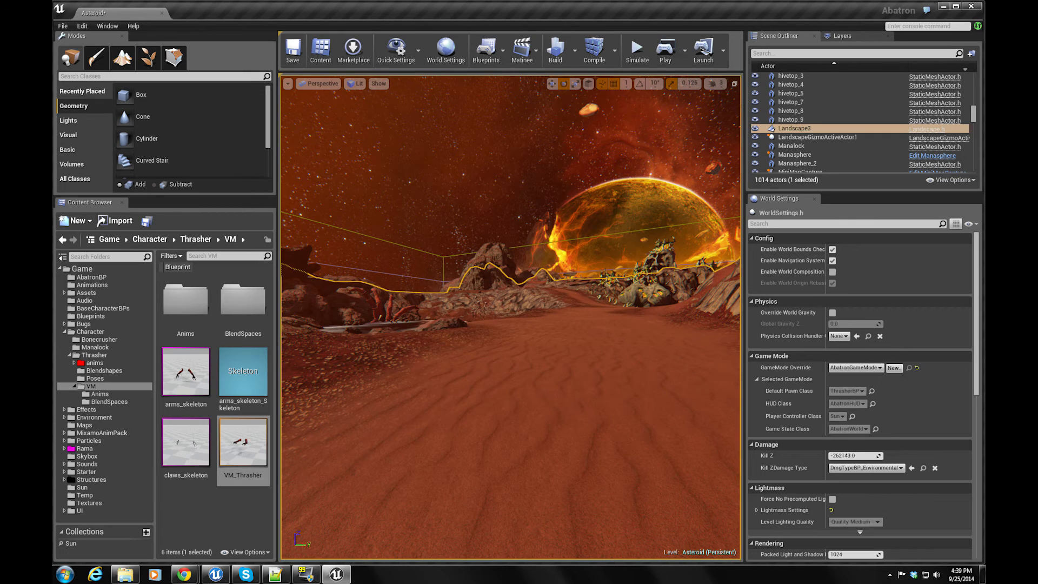